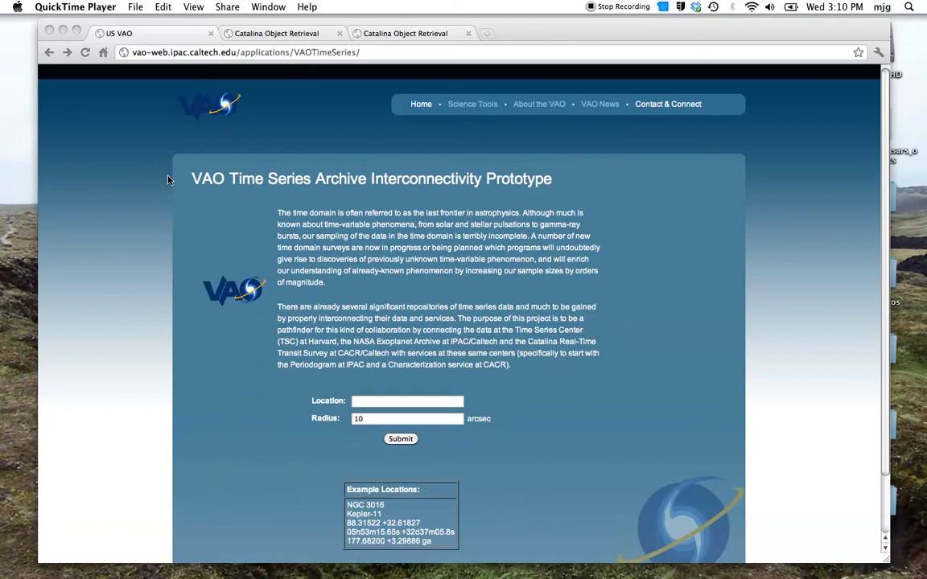
{"action": "mouse_move", "coordinate": [390, 409]}
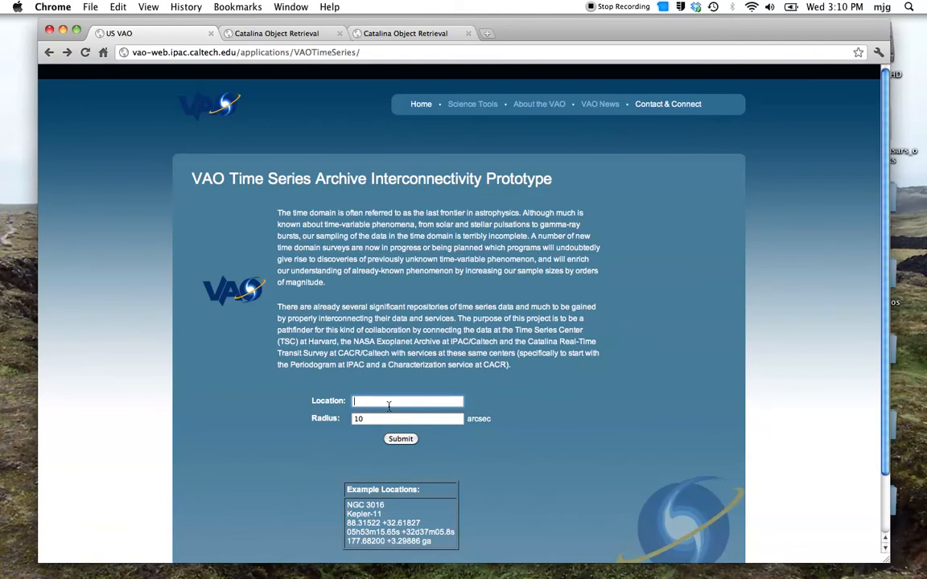
Enter target coordinates 18h09m47.6s +49d02m55s in the Location field, keeping radius 10 arcsec
{"action": "type", "text": "18h09m47.6s +4"}
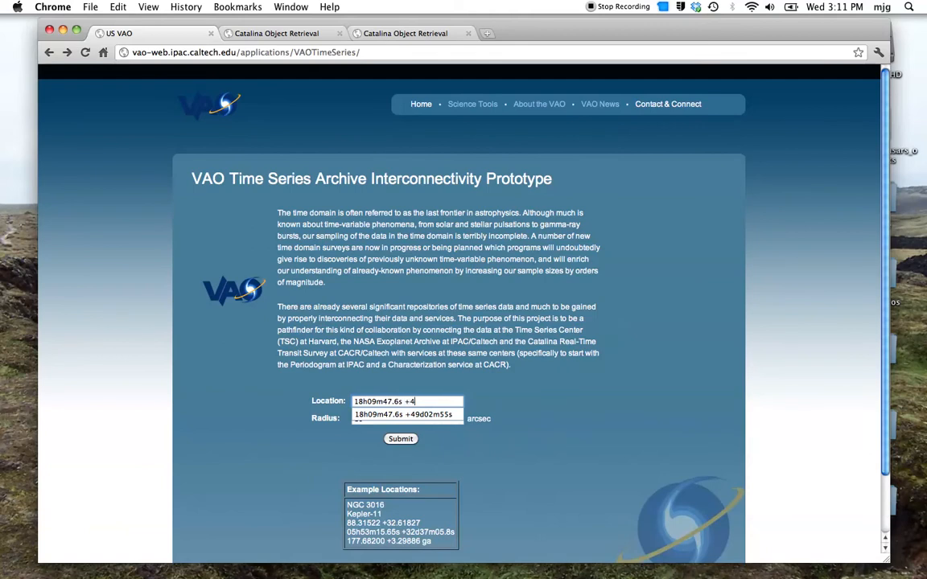
{"action": "type", "text": "9d02"}
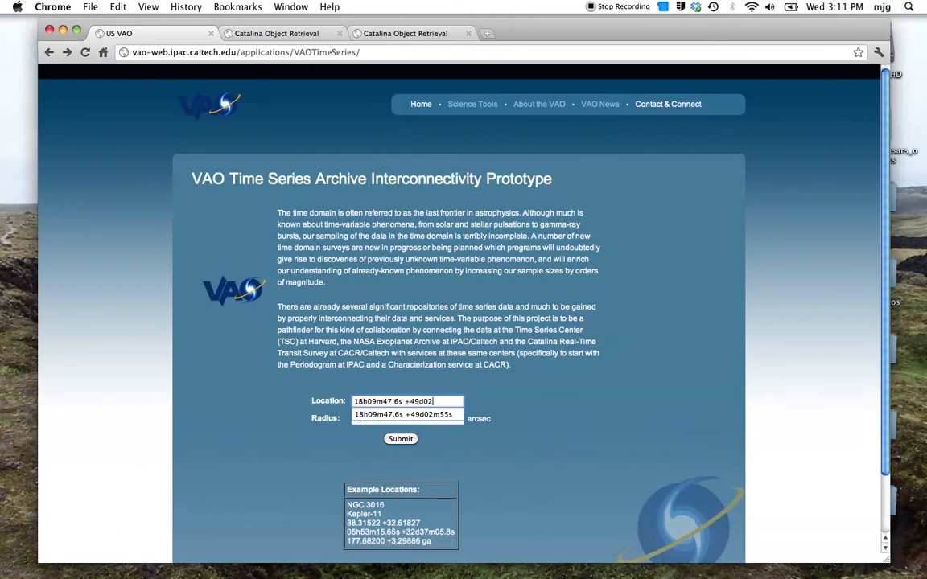
{"action": "left_click", "coordinate": [406, 402]}
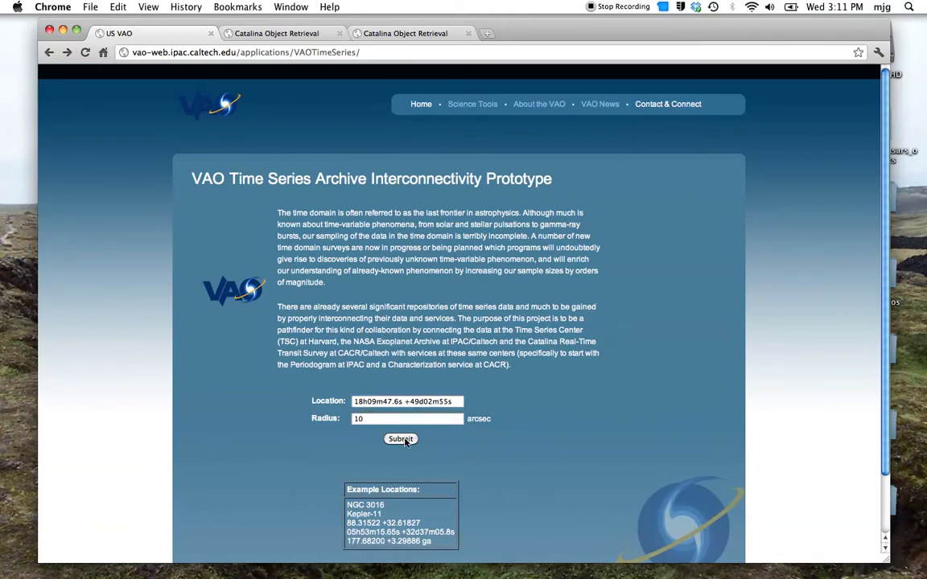
Submit the coordinate search to list matching datasets, including HATNet data
{"action": "left_click", "coordinate": [401, 438]}
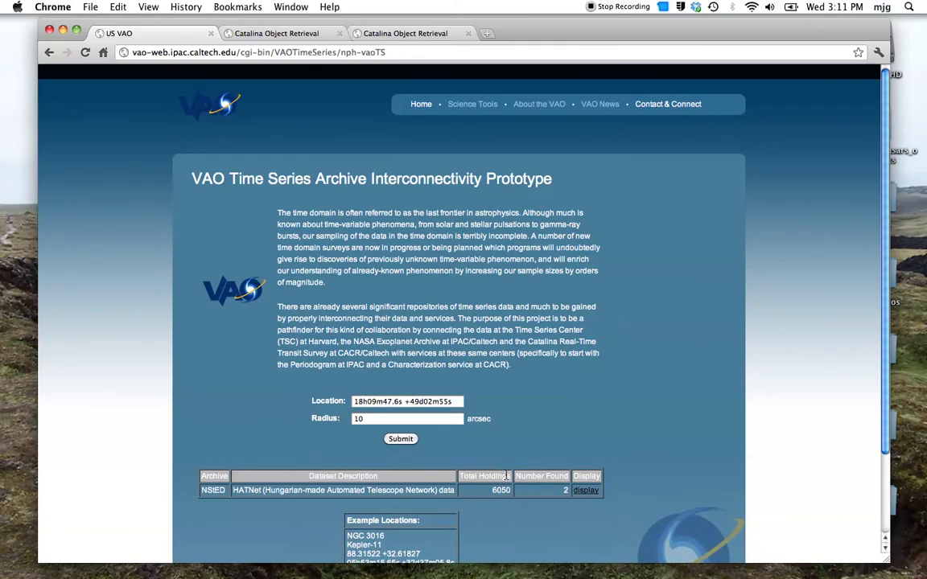
{"action": "mouse_move", "coordinate": [515, 447]}
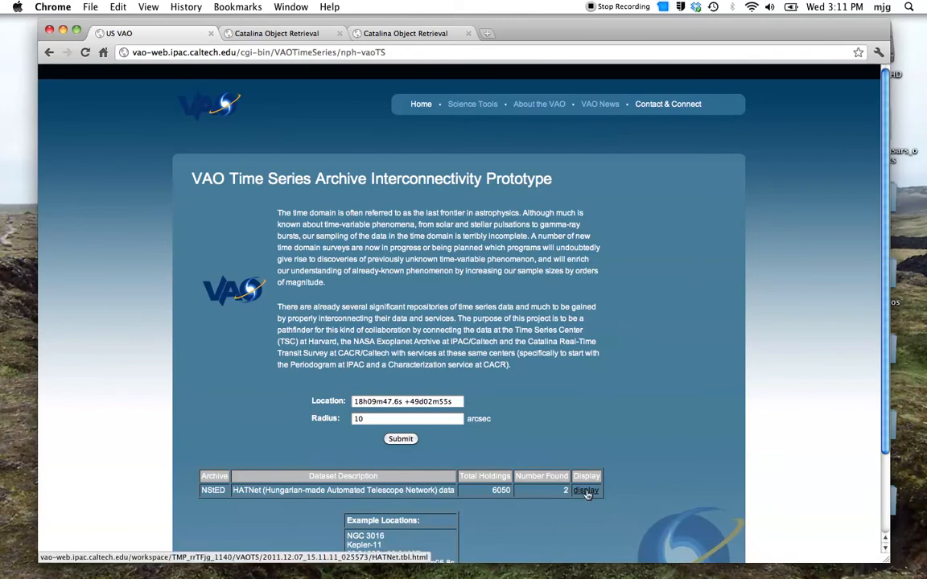
{"action": "left_click", "coordinate": [586, 490]}
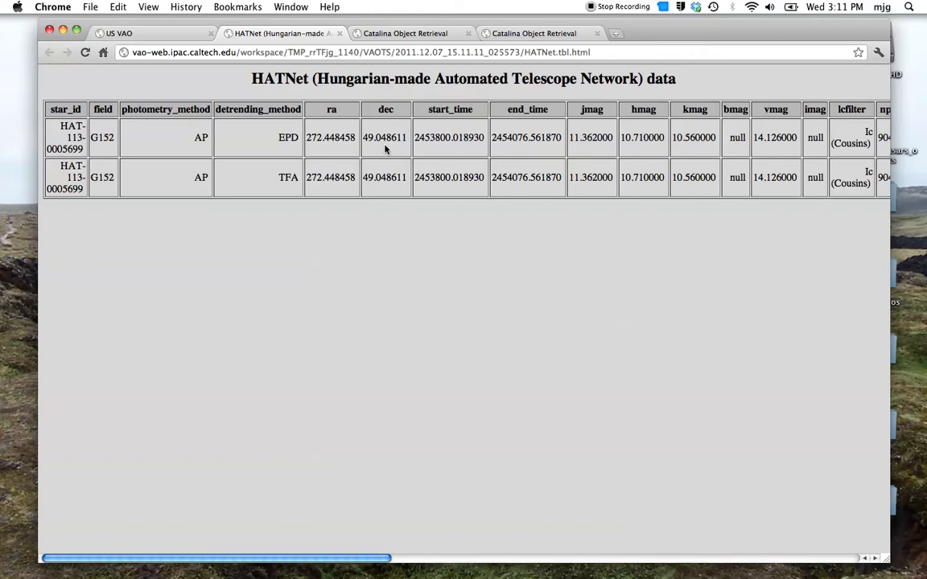
{"action": "mouse_move", "coordinate": [295, 168]}
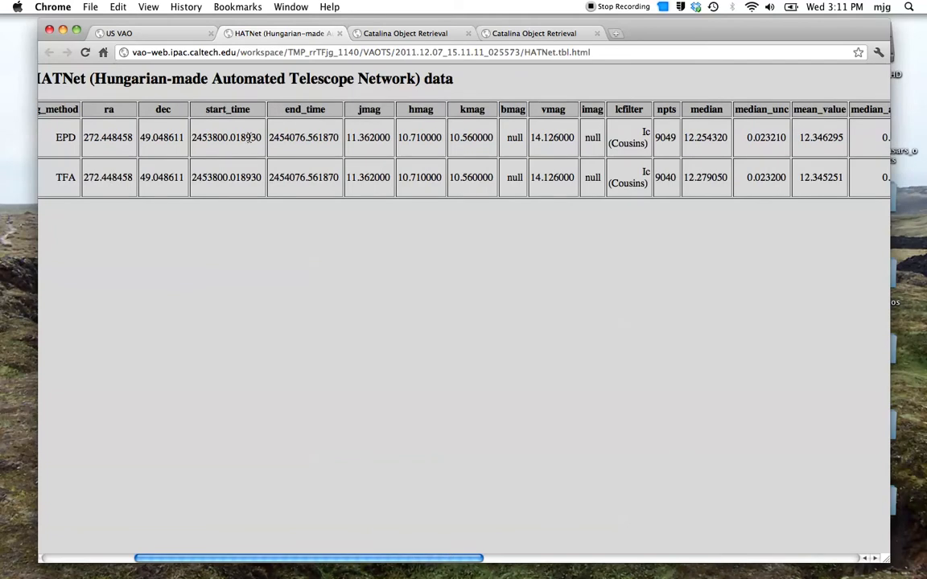
{"action": "mouse_move", "coordinate": [362, 344]}
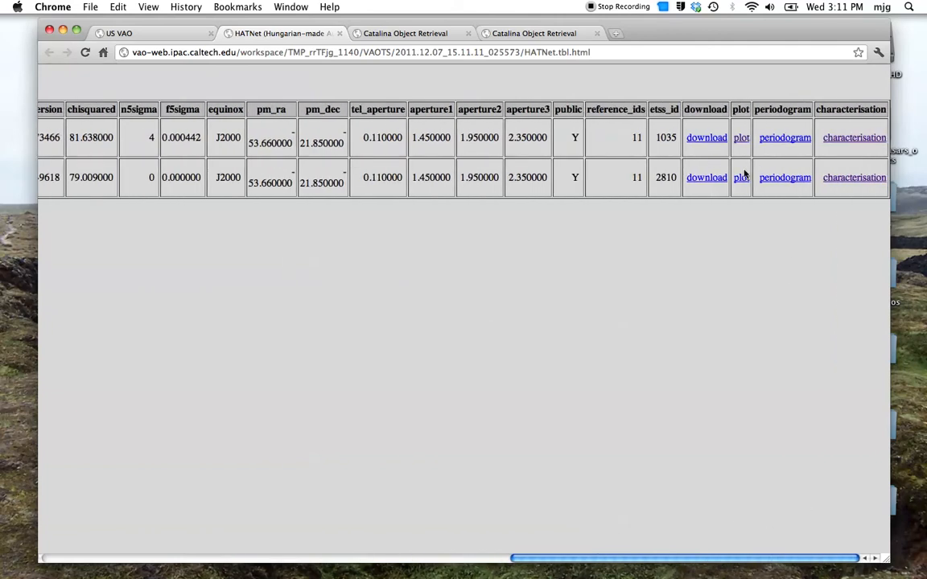
{"action": "mouse_move", "coordinate": [733, 164]}
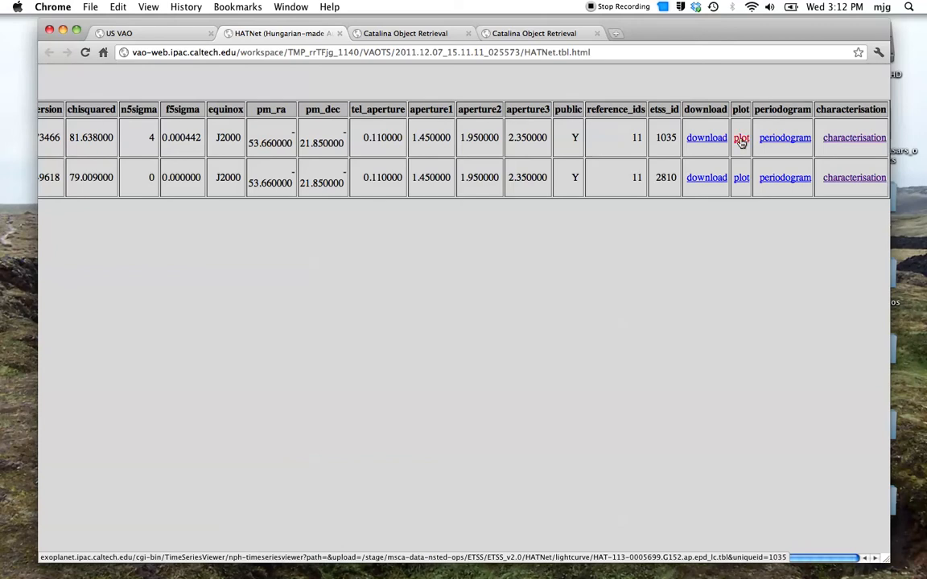
{"action": "left_click", "coordinate": [740, 138]}
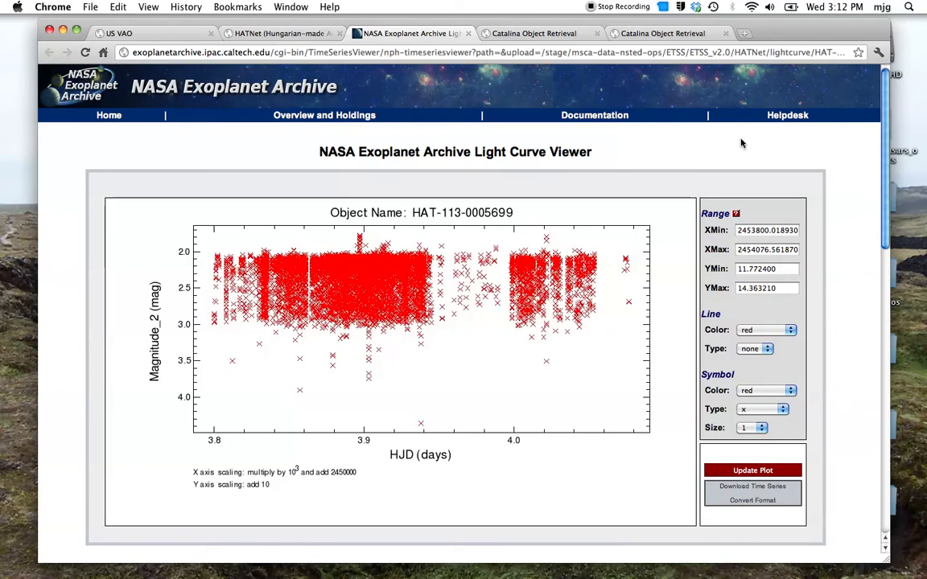
{"action": "mouse_move", "coordinate": [857, 136]}
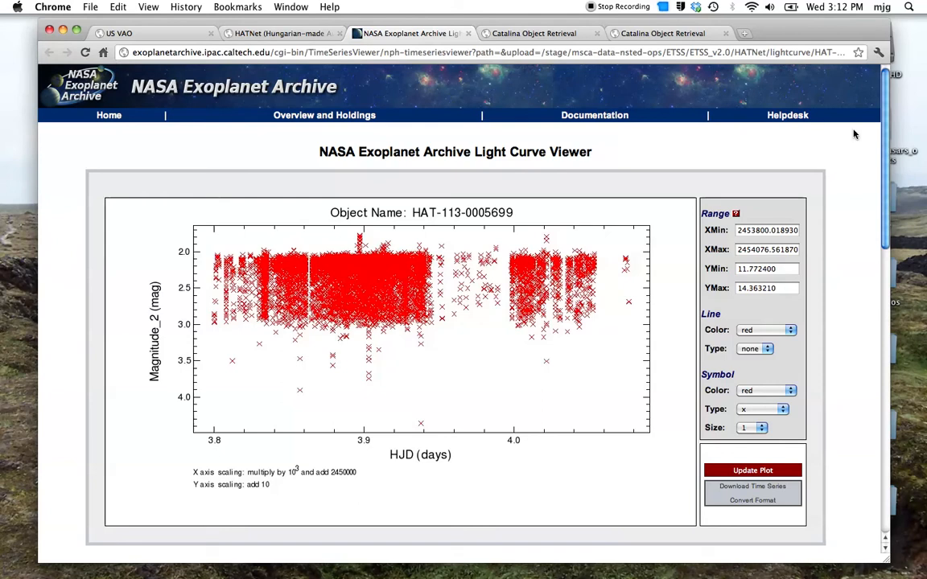
{"action": "scroll", "scroll_direction": "down", "scroll_amount": 3}
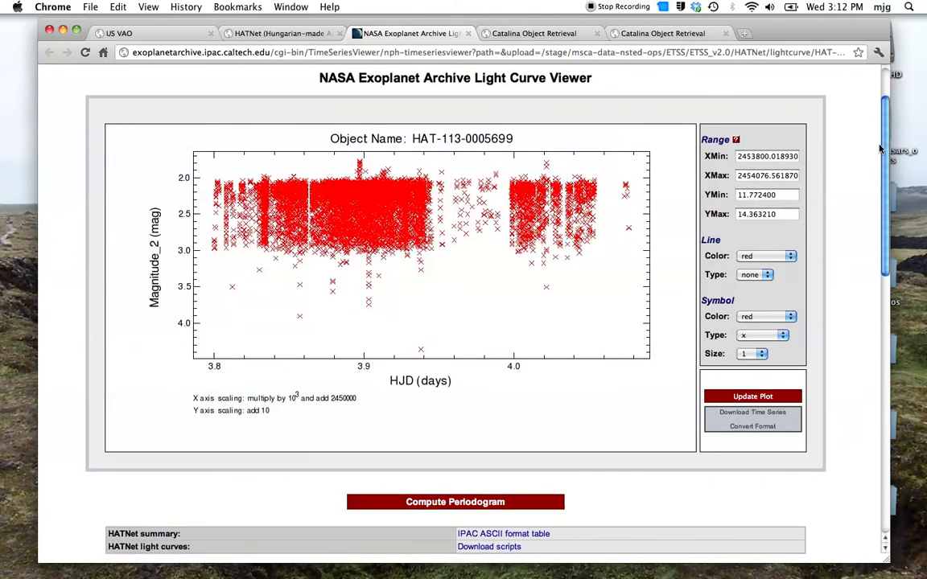
{"action": "mouse_move", "coordinate": [599, 288]}
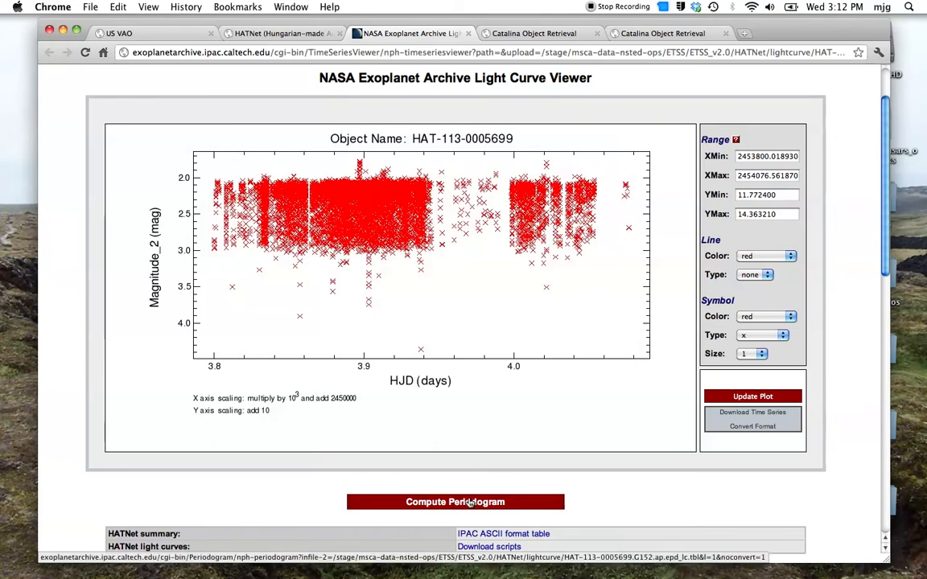
{"action": "mouse_move", "coordinate": [463, 479]}
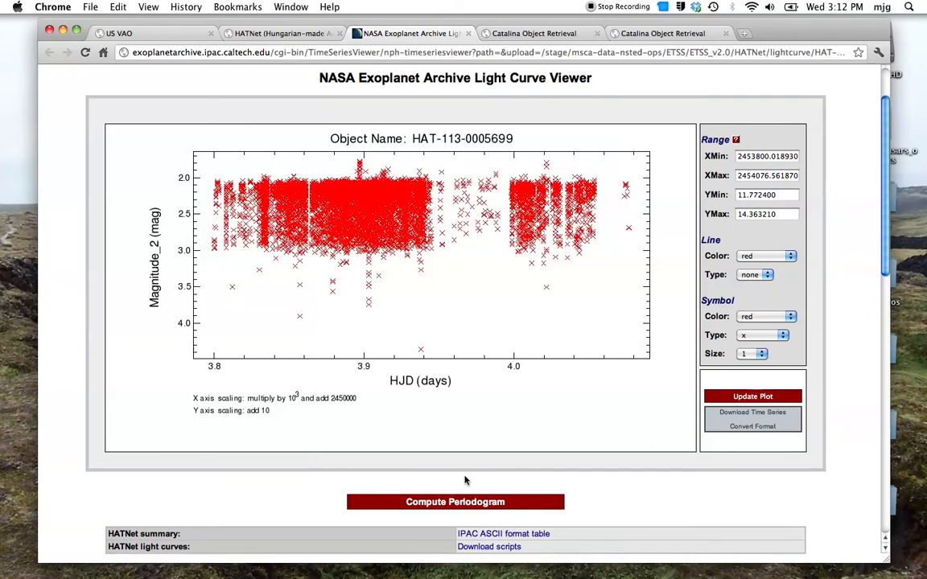
Compute a Lomb-Scargle periodogram and view its most significant periods, led by 0.113936 days
{"action": "left_click", "coordinate": [454, 502]}
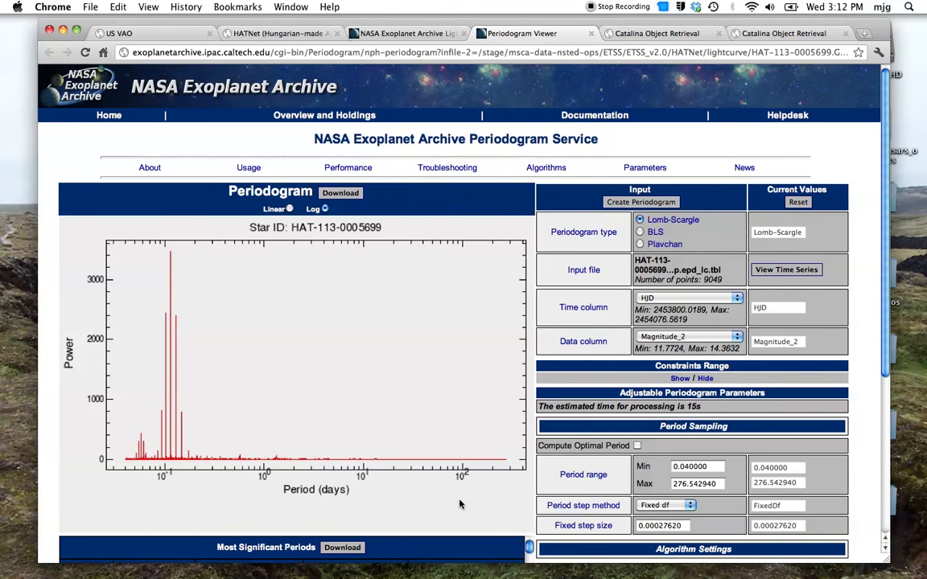
{"action": "mouse_move", "coordinate": [882, 180]}
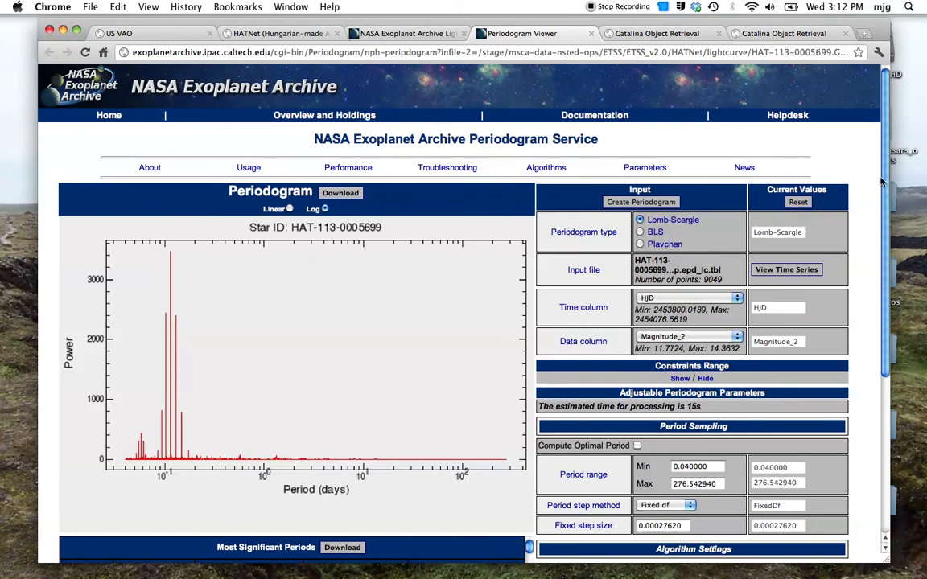
{"action": "scroll", "scroll_direction": "down", "scroll_amount": 3}
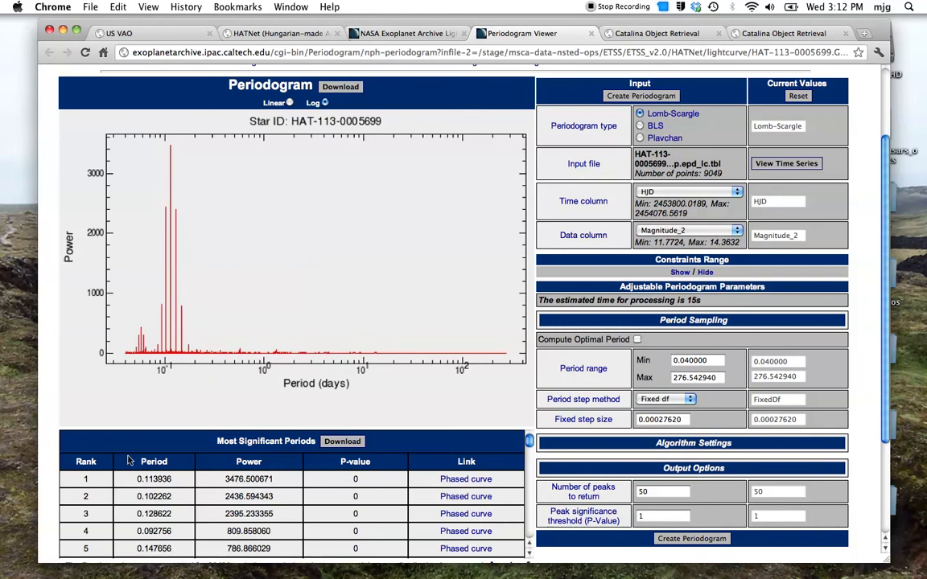
{"action": "mouse_move", "coordinate": [135, 480]}
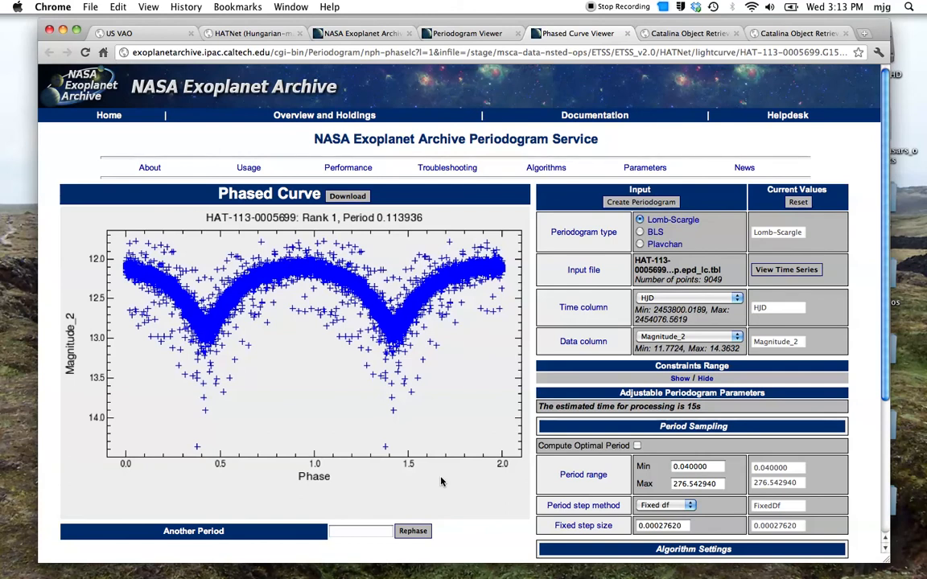
{"action": "mouse_move", "coordinate": [436, 461]}
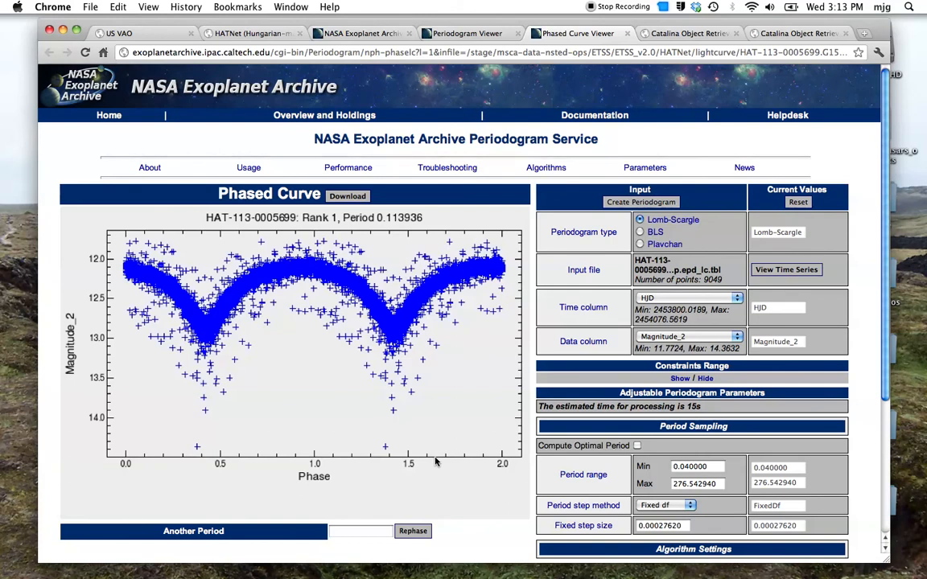
{"action": "mouse_move", "coordinate": [554, 135]}
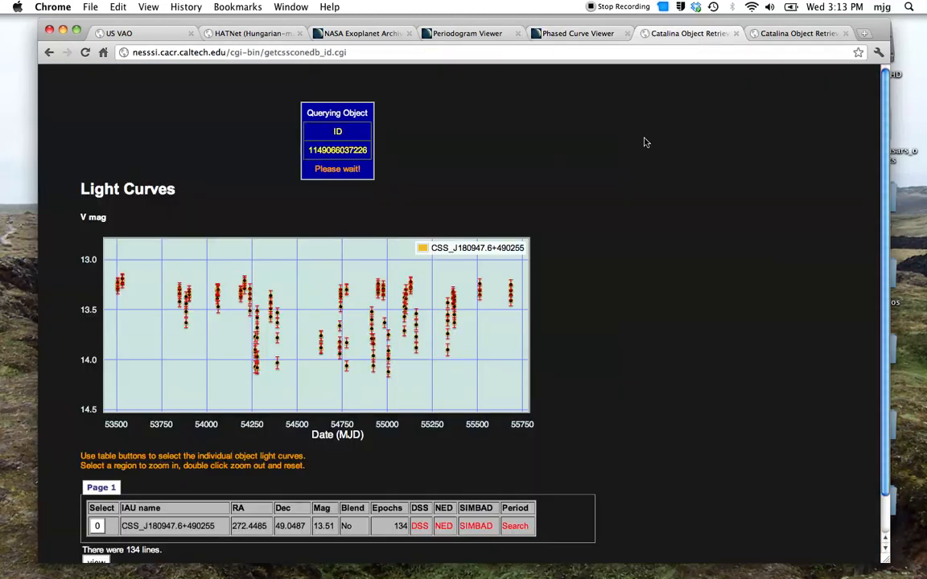
{"action": "scroll", "scroll_direction": "down", "scroll_amount": 3}
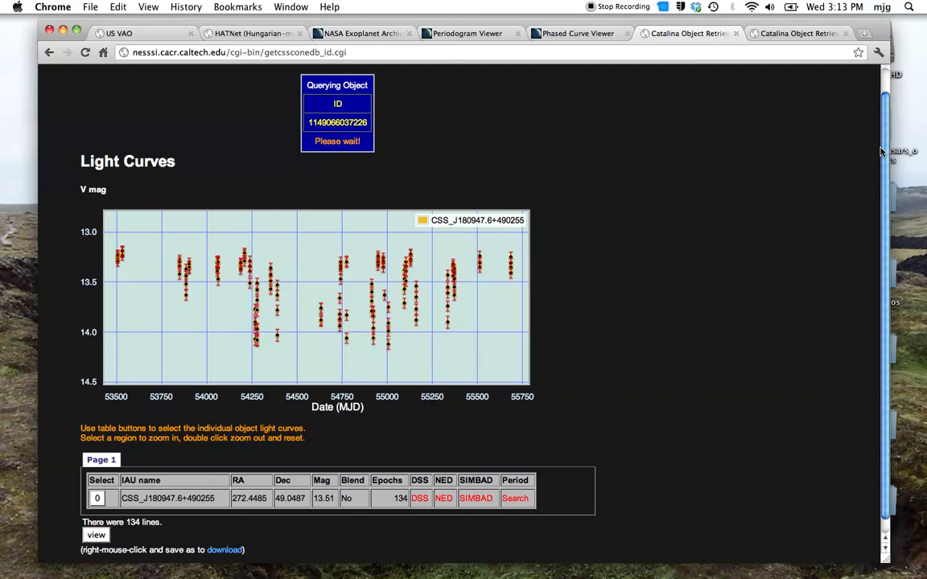
{"action": "mouse_move", "coordinate": [631, 219]}
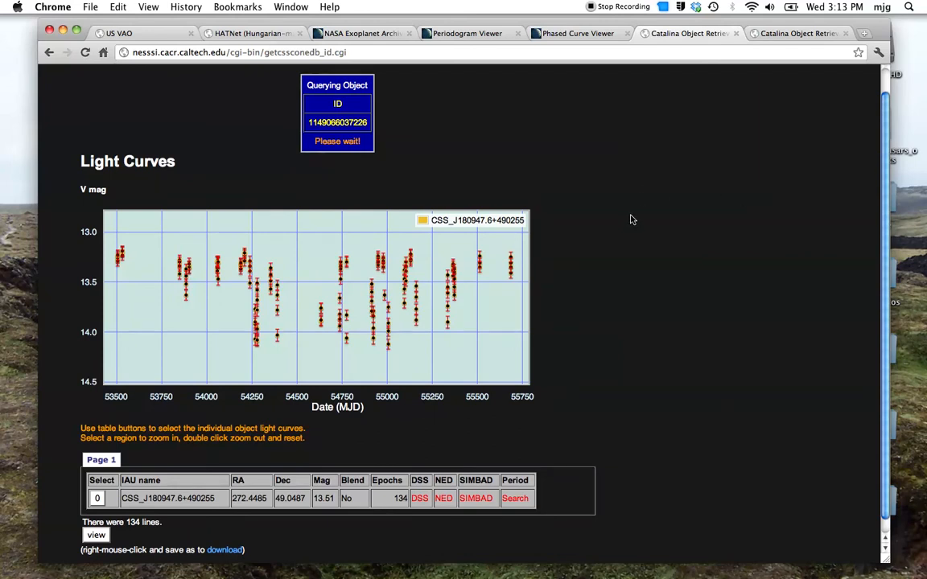
{"action": "mouse_move", "coordinate": [764, 105]}
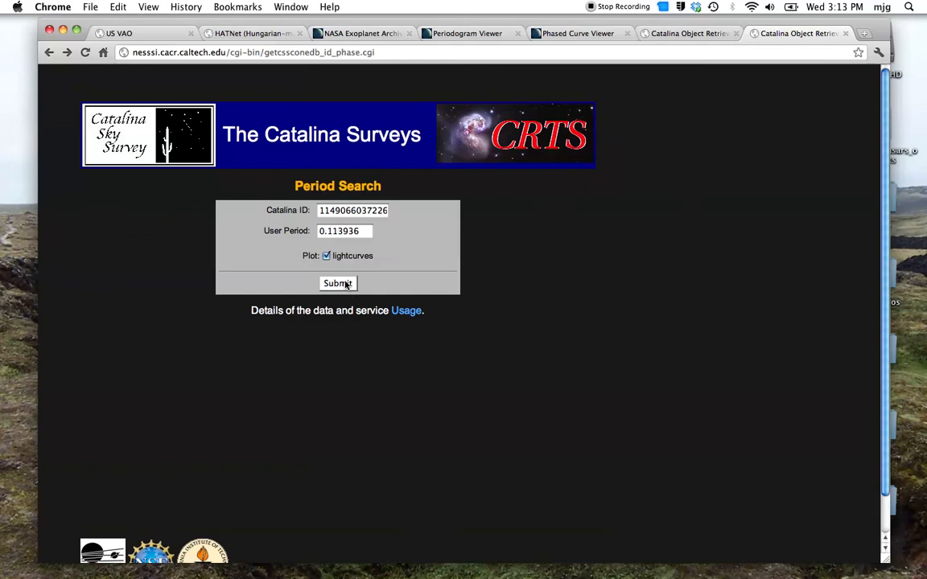
Run the period search to phase CSS_J180947.6+490255 at 0.113936 days
{"action": "left_click", "coordinate": [338, 283]}
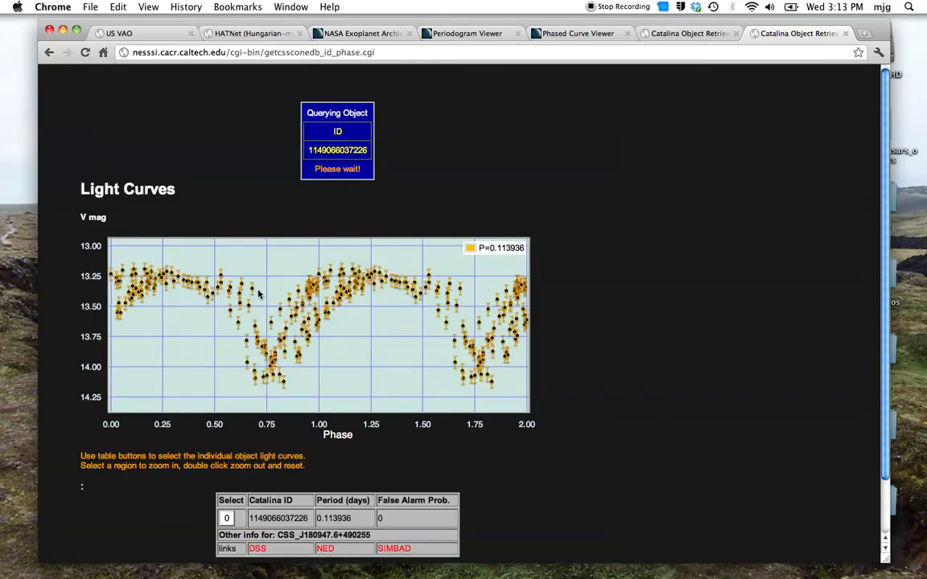
{"action": "mouse_move", "coordinate": [341, 303]}
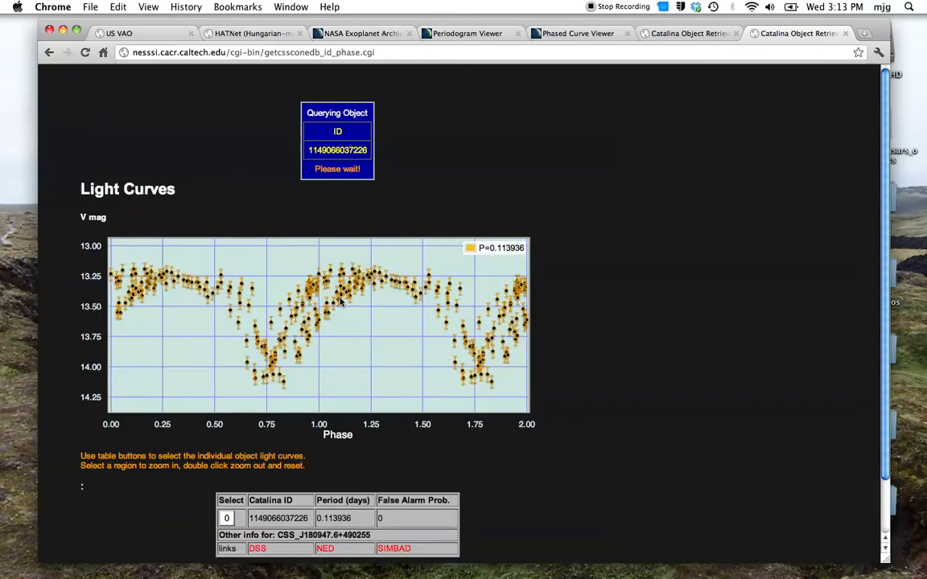
{"action": "mouse_move", "coordinate": [523, 347]}
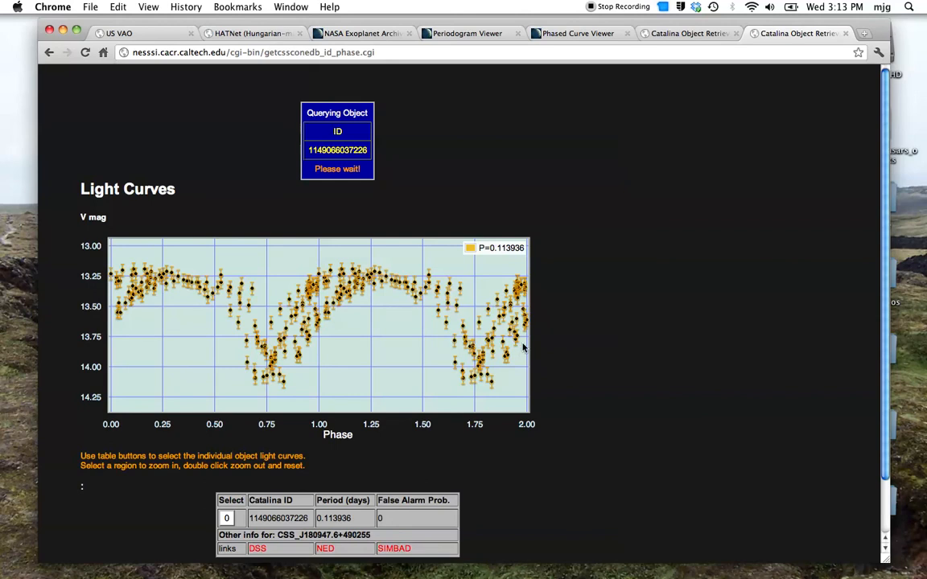
{"action": "scroll", "scroll_direction": "down", "scroll_amount": 3}
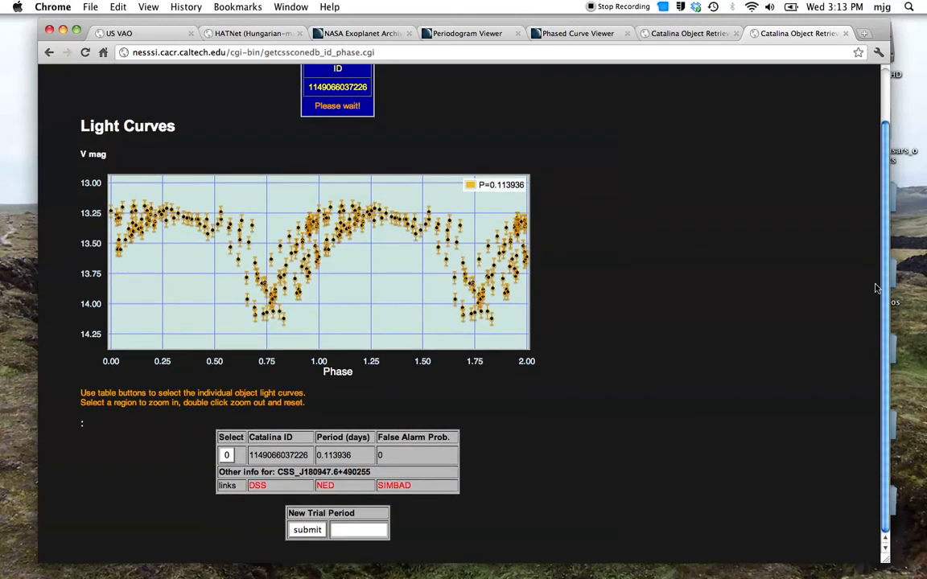
{"action": "left_click", "coordinate": [357, 529]}
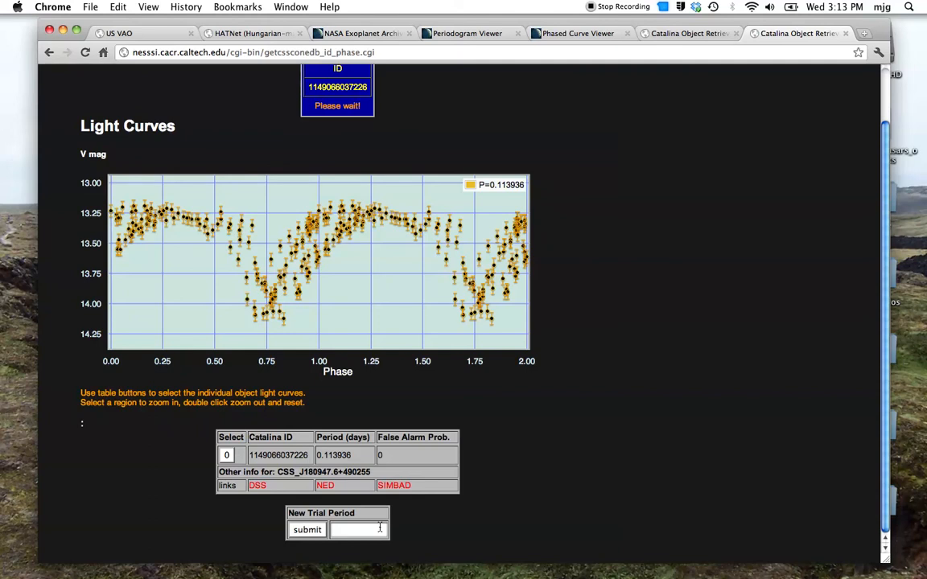
Re-phase the light curve at the doubled trial period 0.227876 days
{"action": "left_click", "coordinate": [358, 530]}
{"action": "type", "text": "0.2278"}
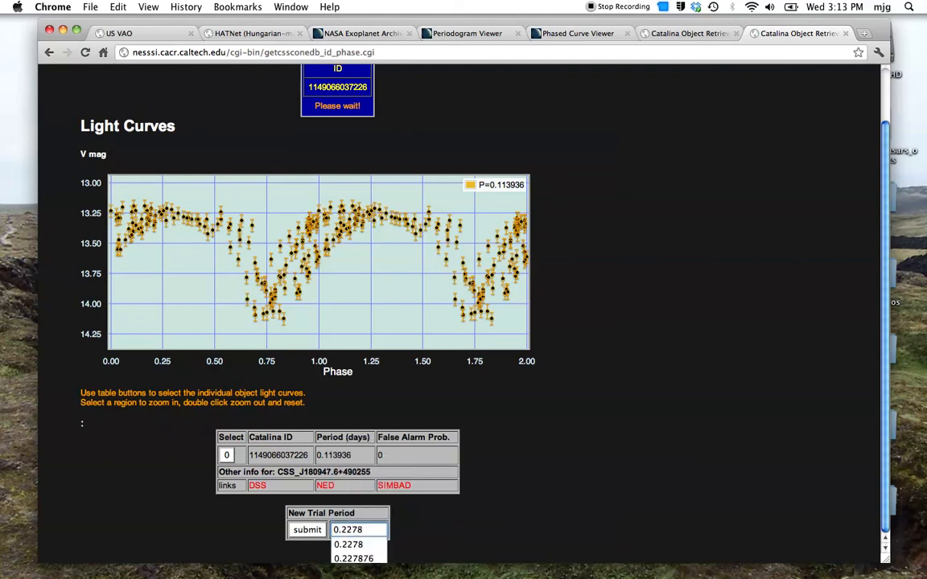
{"action": "left_click", "coordinate": [354, 558]}
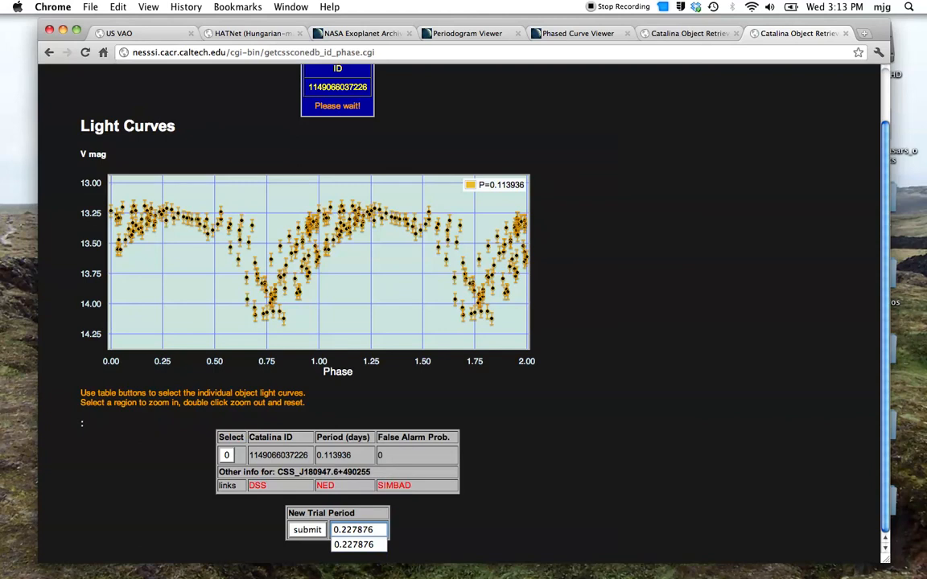
{"action": "left_click", "coordinate": [306, 530]}
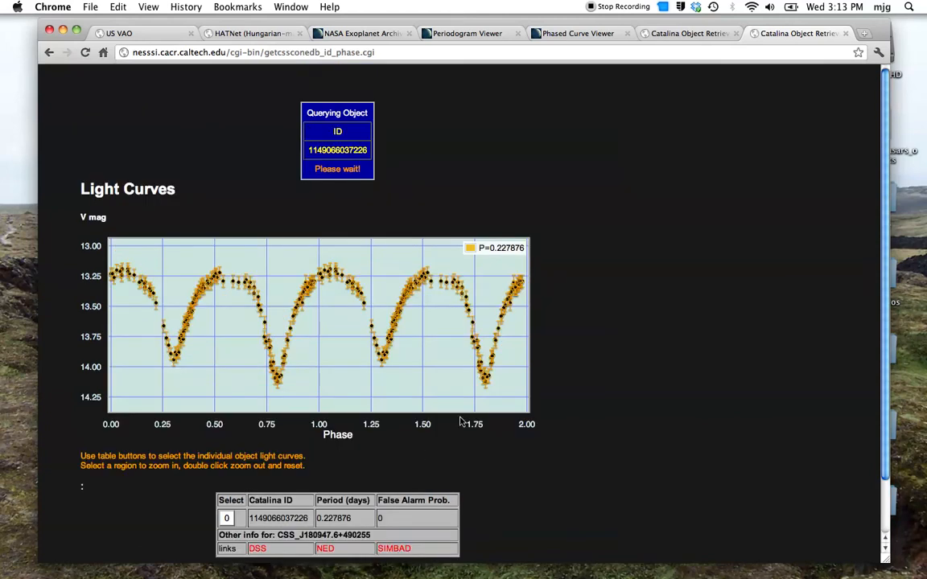
{"action": "mouse_move", "coordinate": [893, 177]}
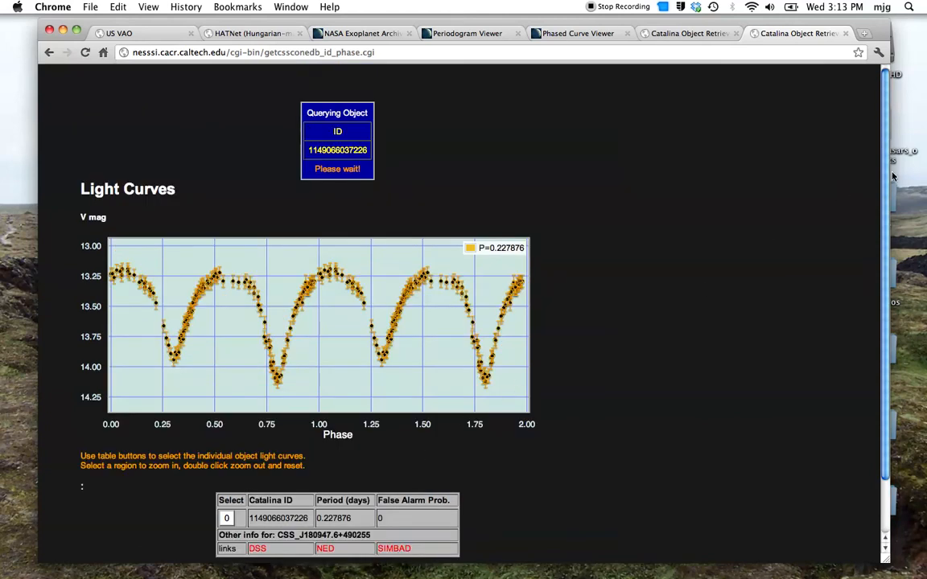
{"action": "scroll", "scroll_direction": "down", "scroll_amount": 3}
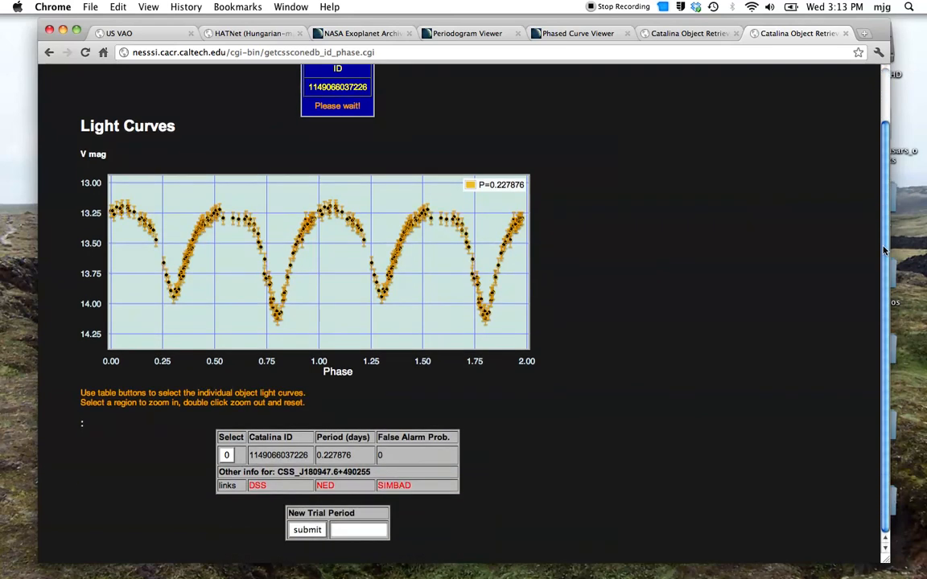
{"action": "mouse_move", "coordinate": [233, 304]}
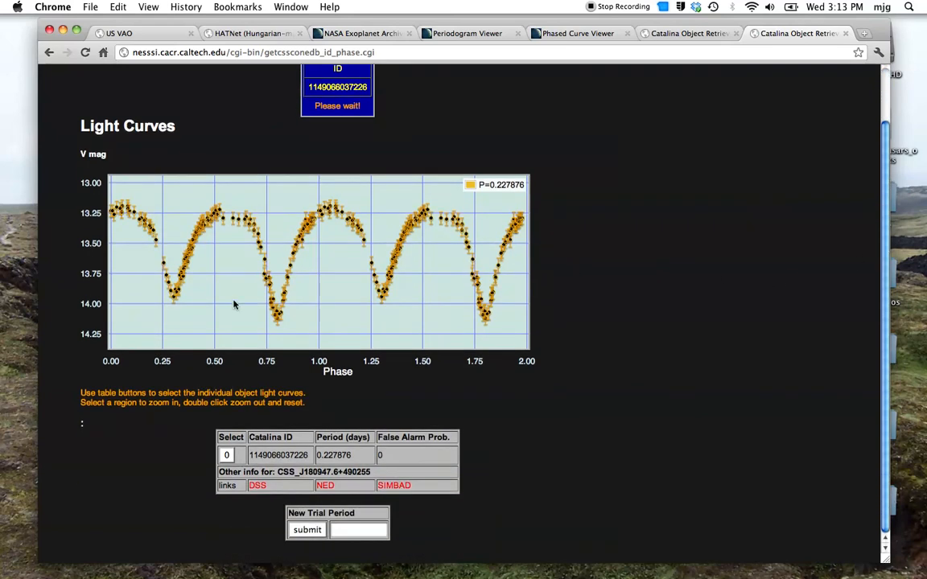
{"action": "mouse_move", "coordinate": [338, 242]}
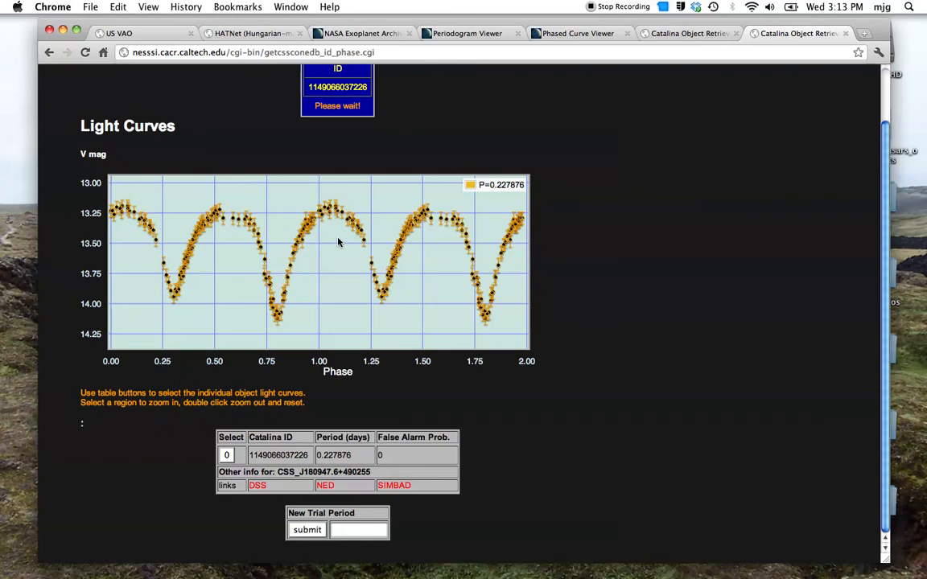
{"action": "mouse_move", "coordinate": [393, 213]}
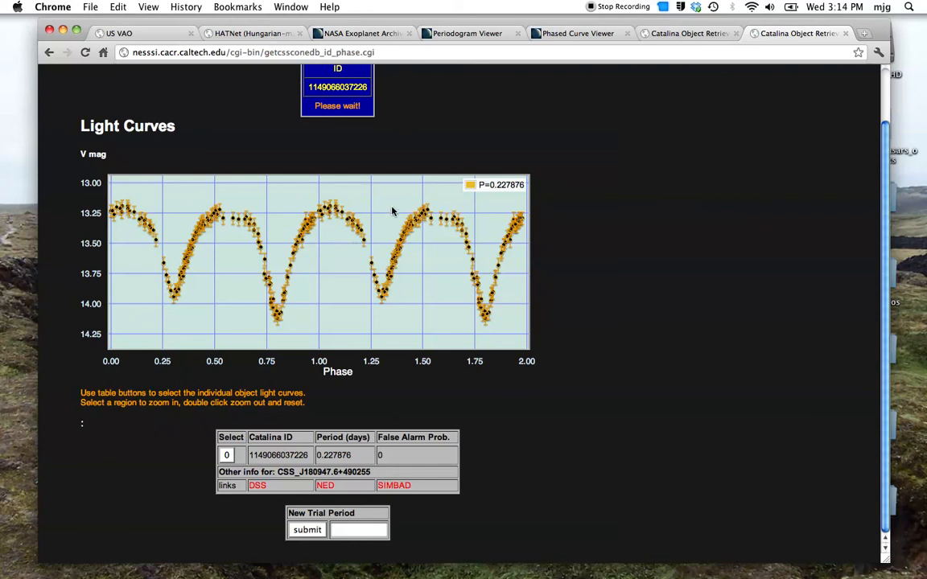
{"action": "mouse_move", "coordinate": [395, 210]}
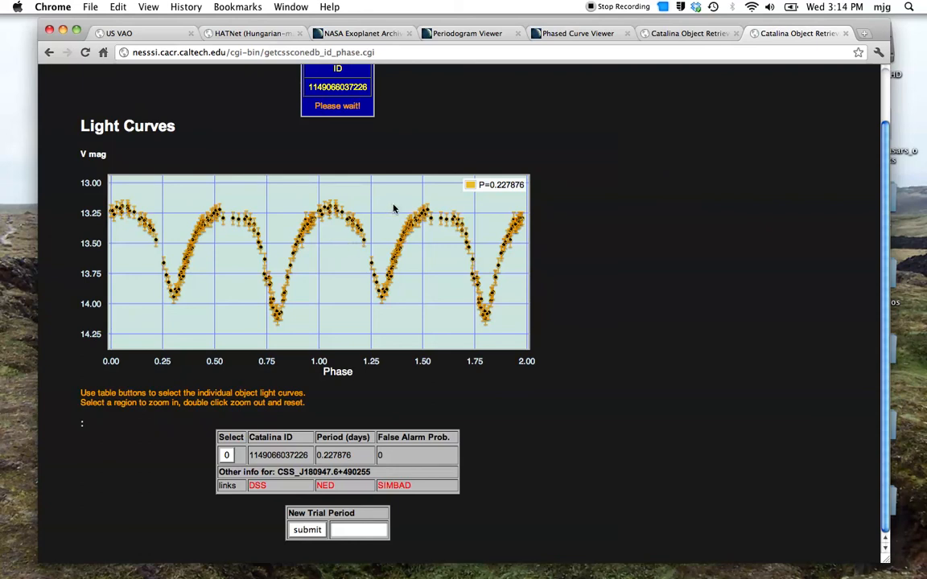